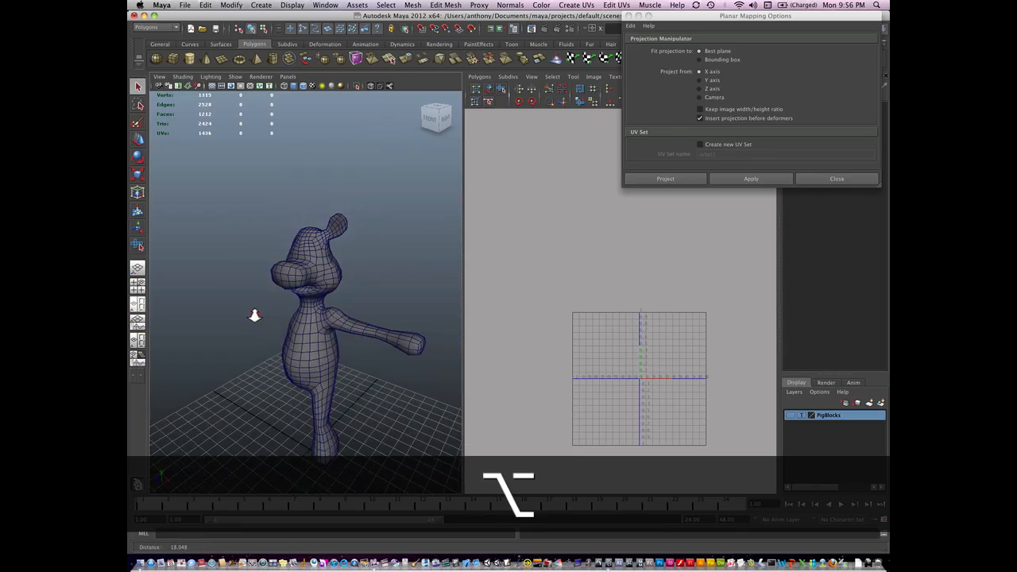
Step: Orbit to view the half pig from the front and dismiss the Planar Mapping Options window
left_click_drag(254, 314, 410, 310)
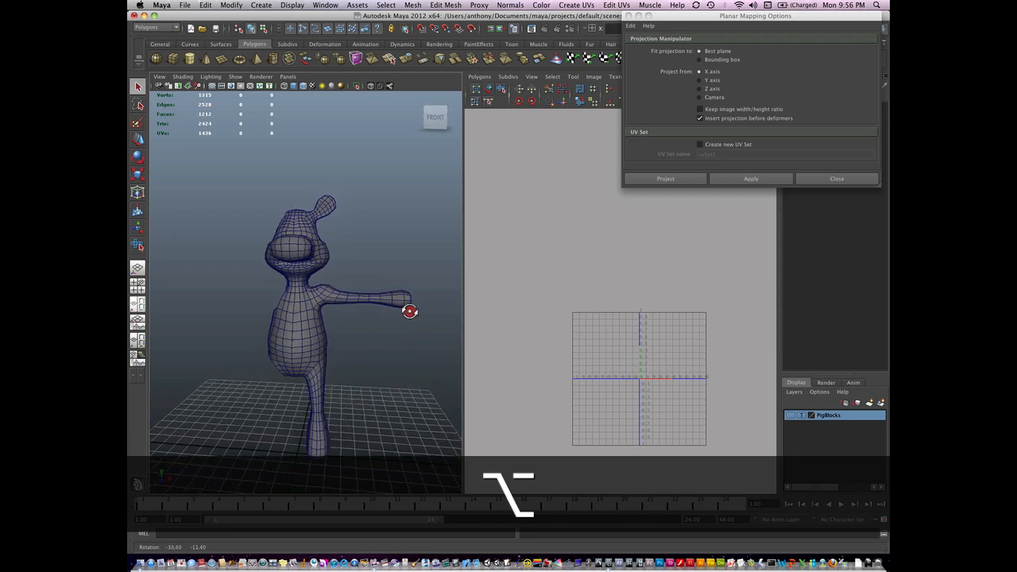
left_click_drag(410, 309, 348, 347)
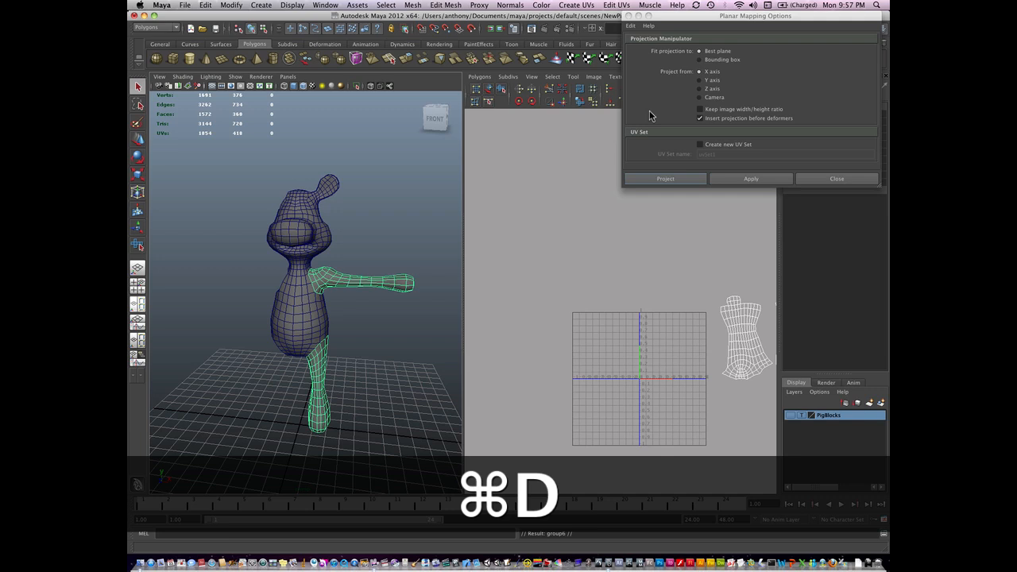
left_click(835, 178)
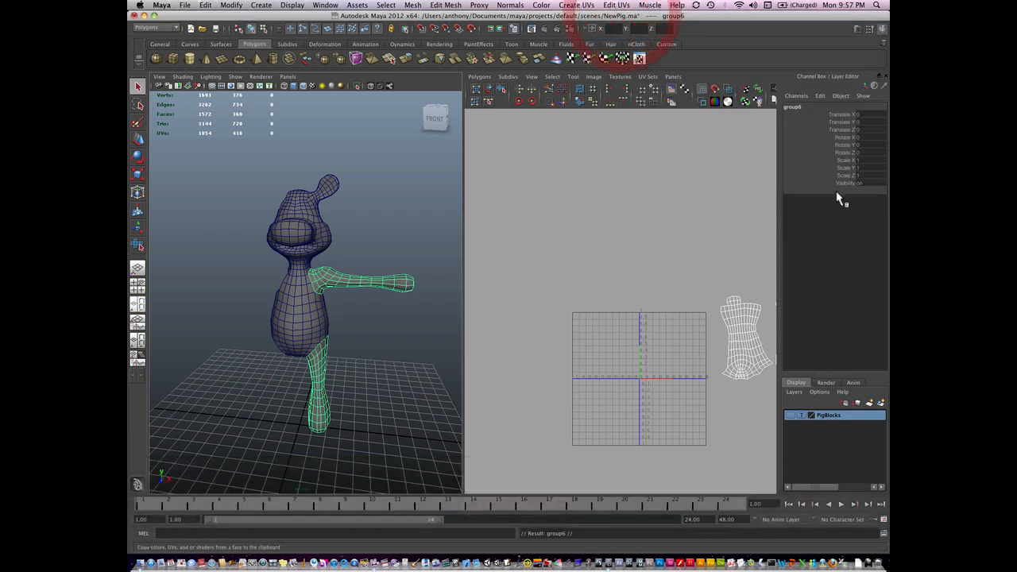
Step: Set the duplicate group's Scale X to -1 so the pig gains both arms and legs
left_click(866, 159)
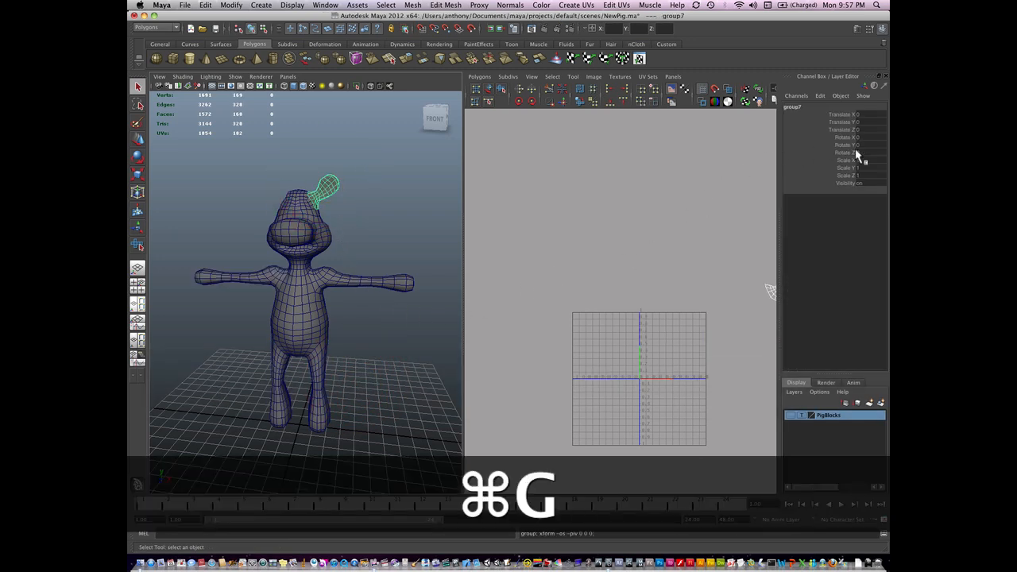
Step: Group and duplicate the ear, mirroring it with Scale X -1, undoing and regrouping once
key("cmd+d")
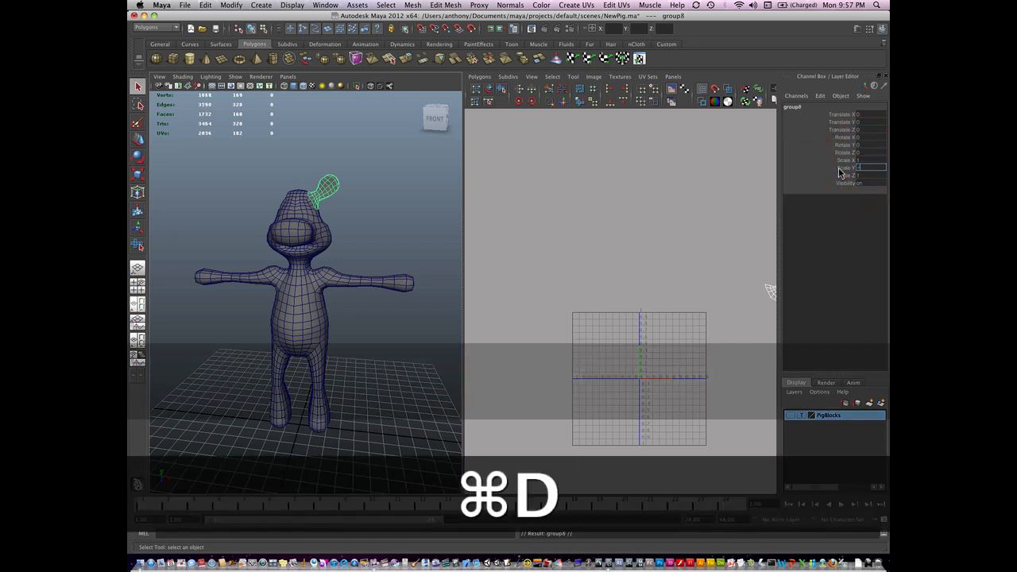
key("cmd+d")
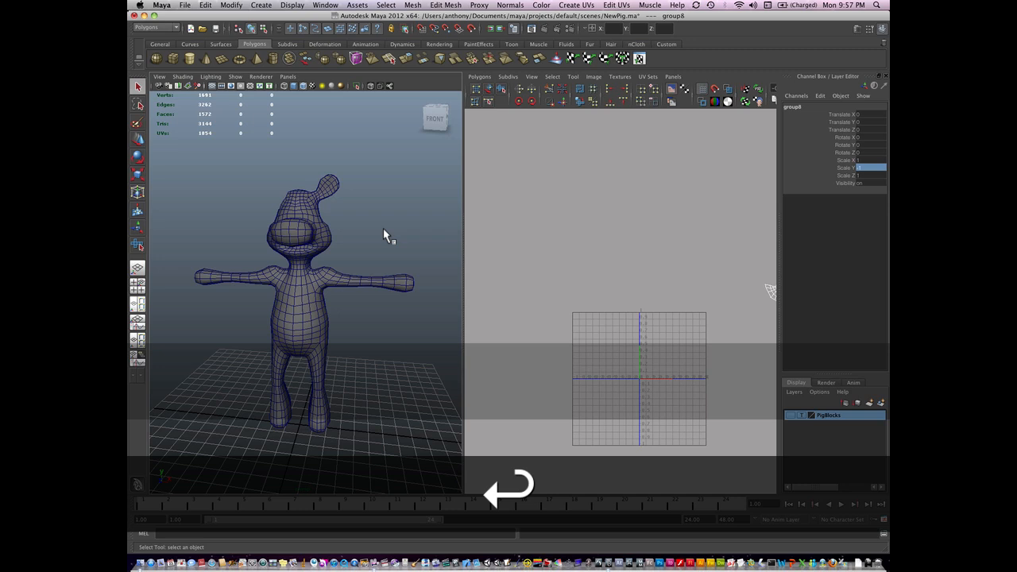
left_click(327, 189)
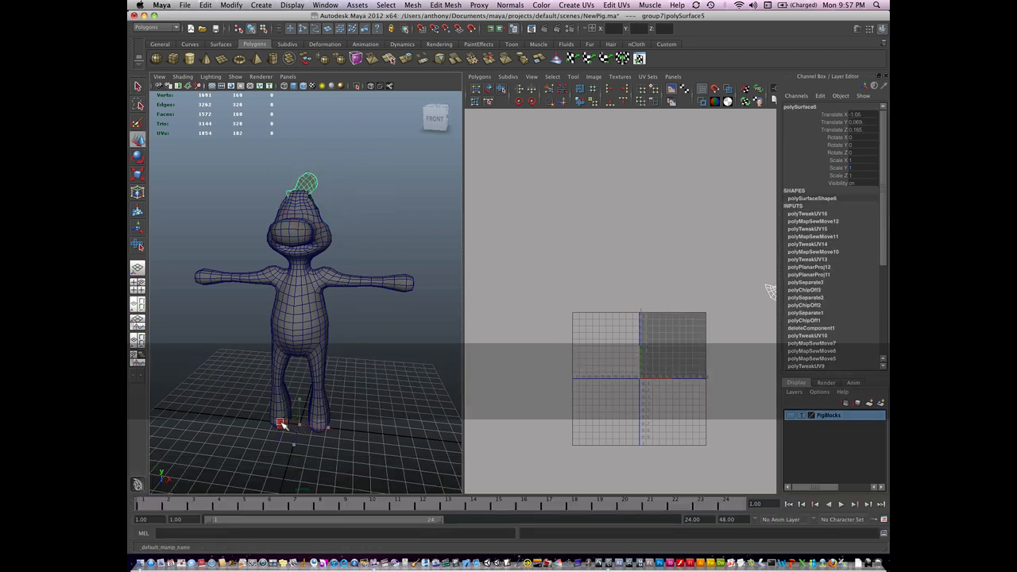
key("cmd+z")
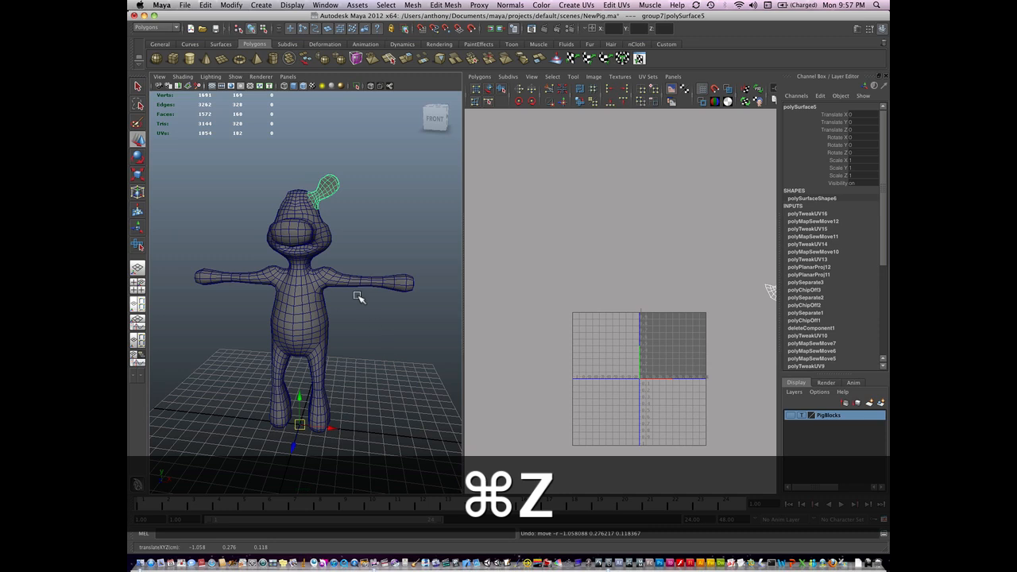
key("cmd+g")
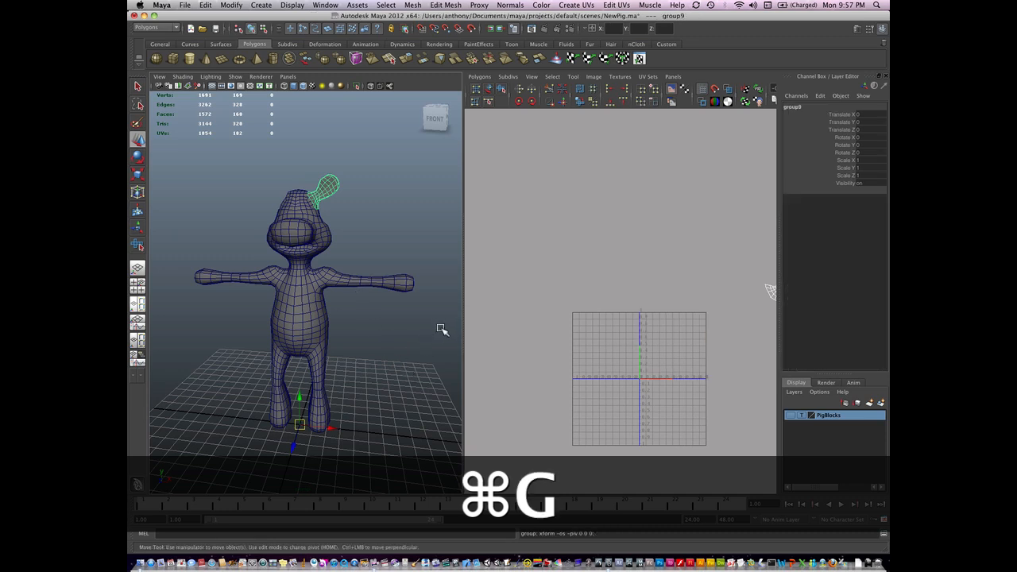
key("cmd+d")
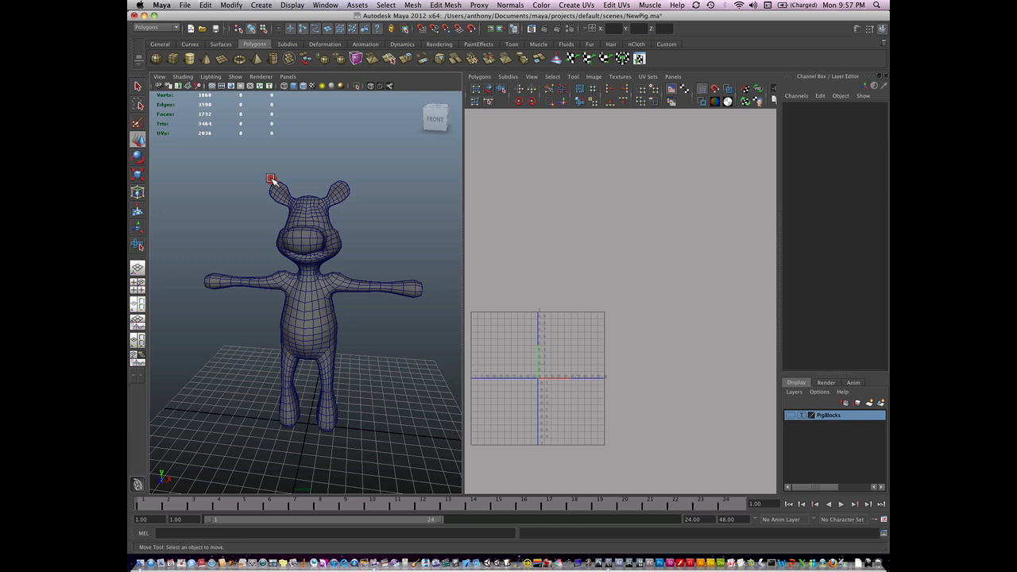
Step: Combine all pig parts into the single mesh polySurface17 via Mesh > Combine
left_click(271, 178)
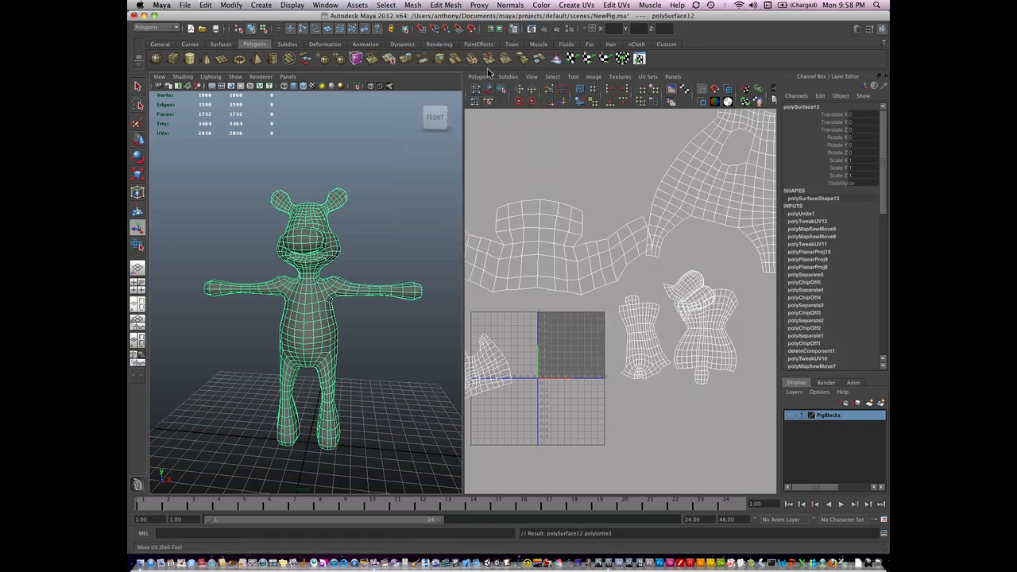
Step: Select all vertices of the combined pig and merge the overlapping seam vertices
left_click(445, 7)
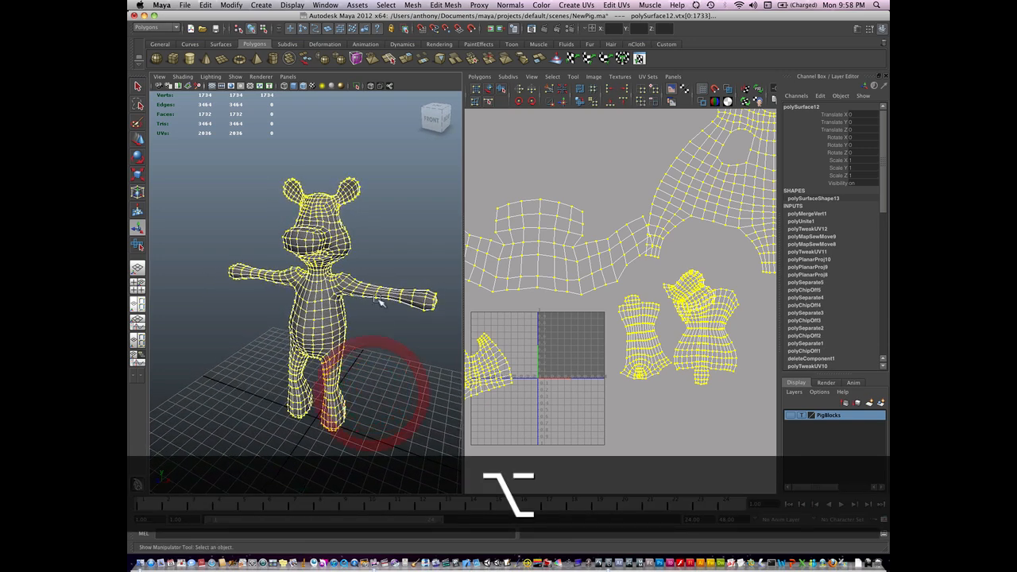
left_click(205, 6)
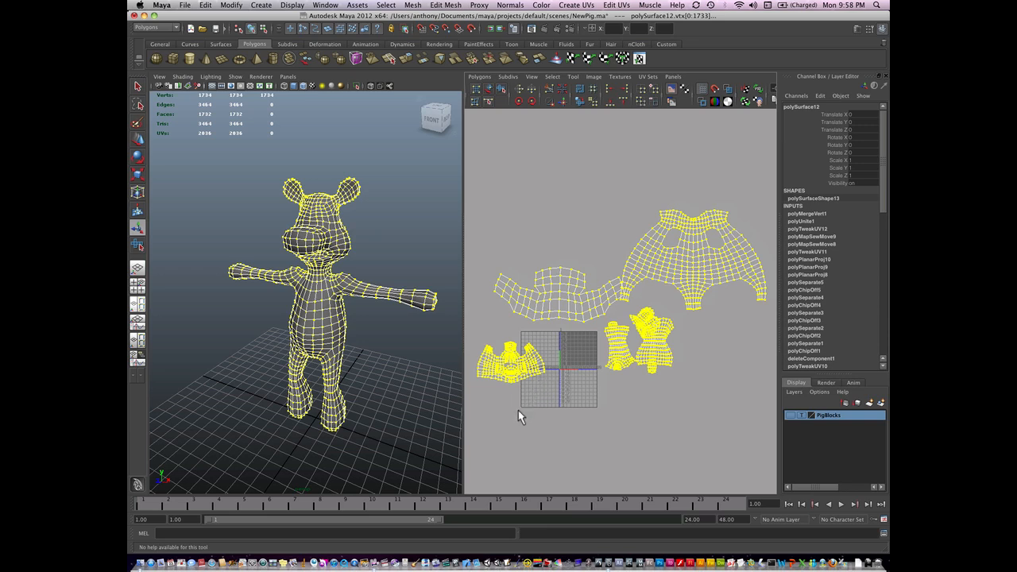
mouse_move(490, 351)
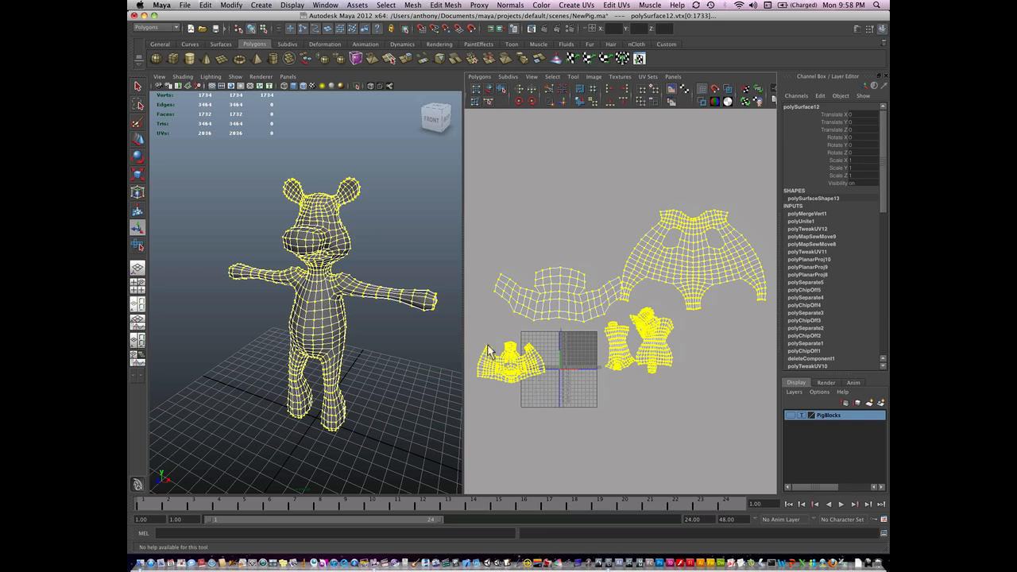
mouse_move(369, 326)
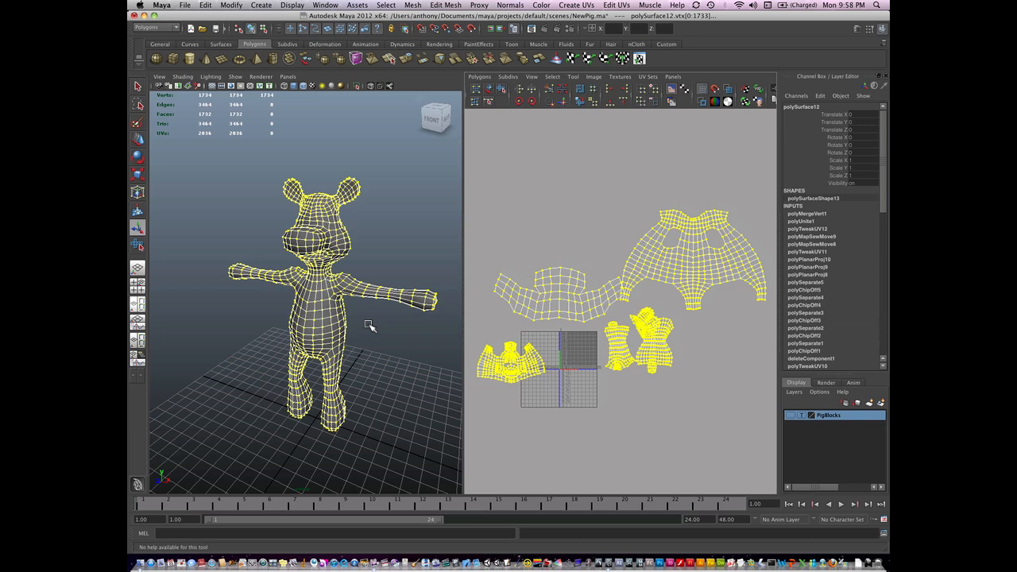
mouse_move(492, 277)
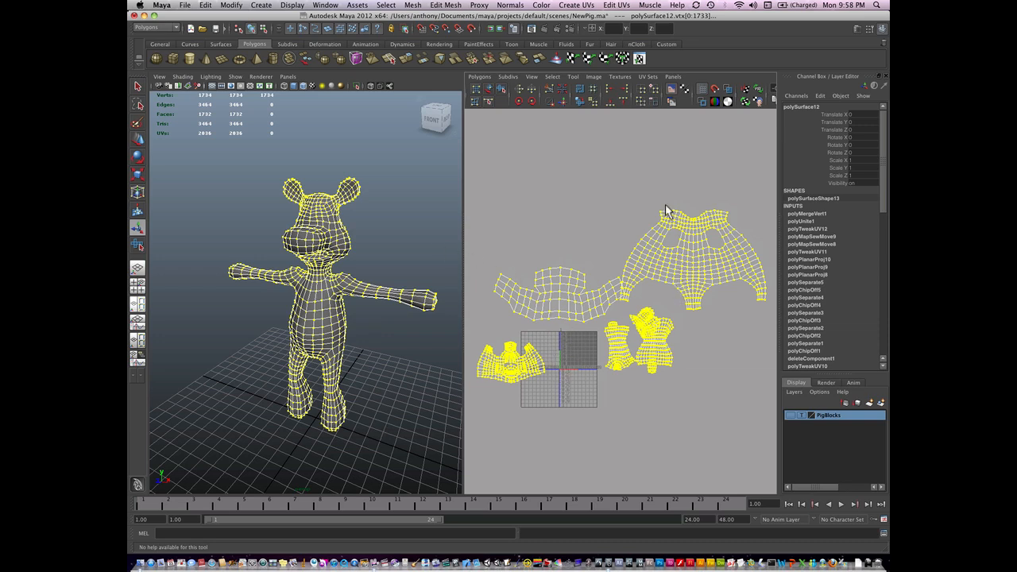
Step: Enter UV selection, undo two shell moves, and grow the pick to the whole head shell
right_click(697, 283)
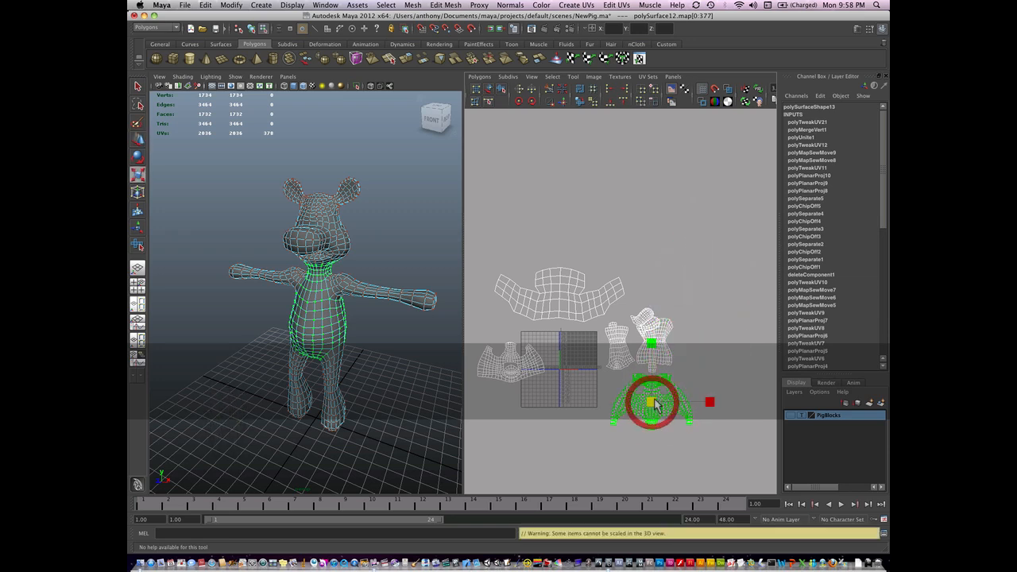
key("cmd+z")
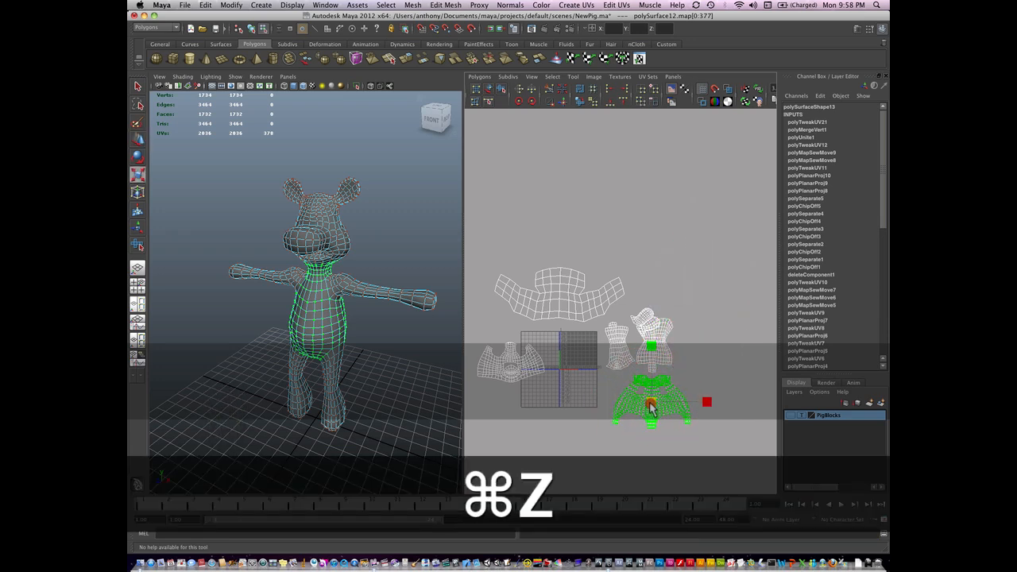
key("cmd+z")
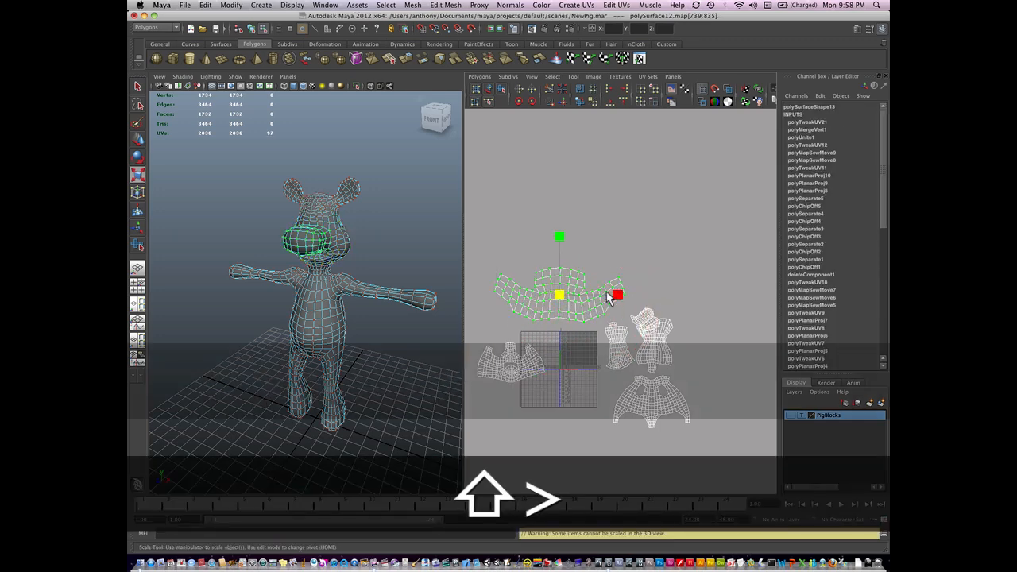
key("cmd+z")
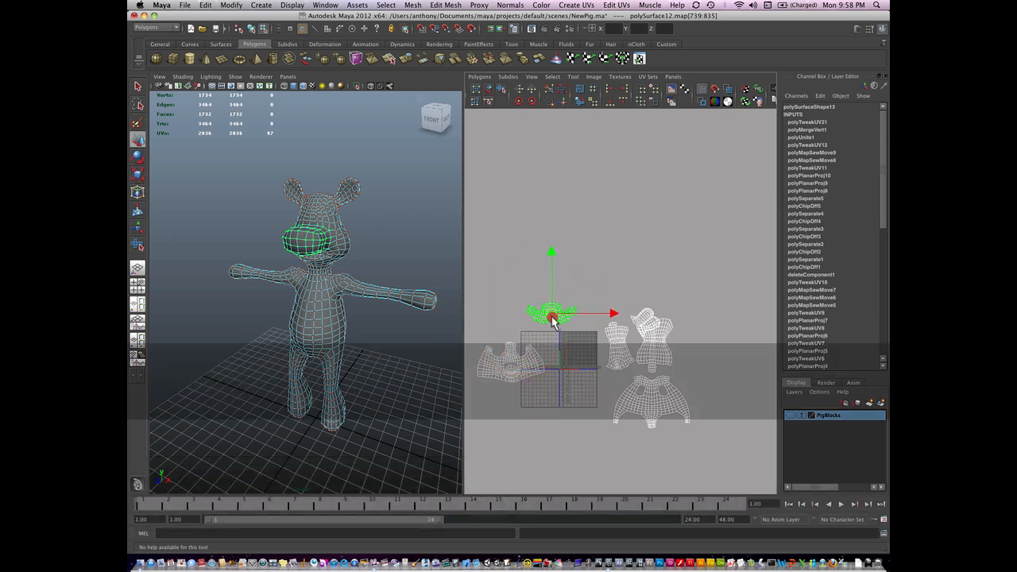
Step: Drag the head shell and then the body shell into the 0–1 UV square
left_click_drag(553, 315, 543, 406)
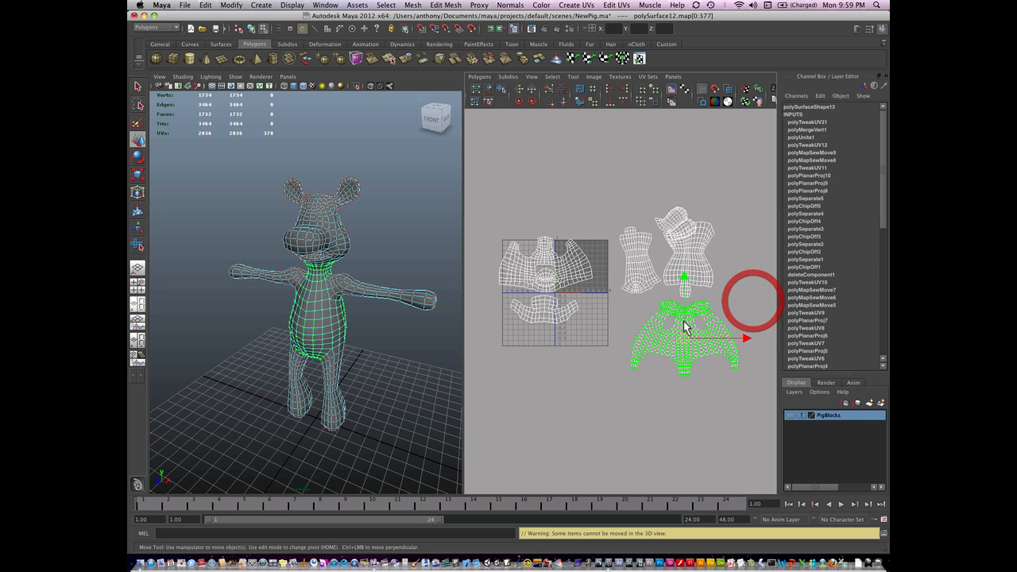
left_click_drag(685, 326, 623, 329)
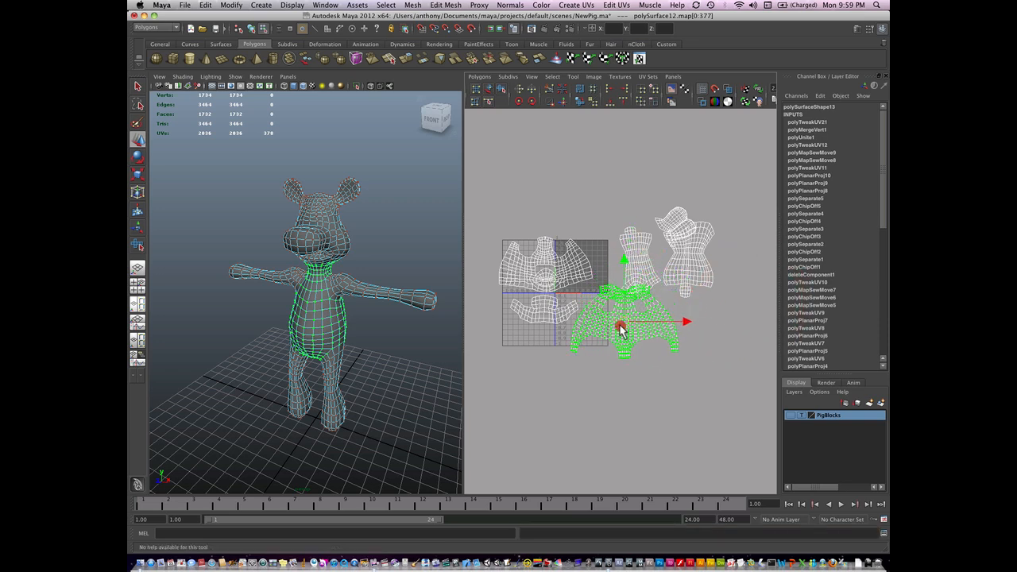
left_click_drag(623, 321, 556, 362)
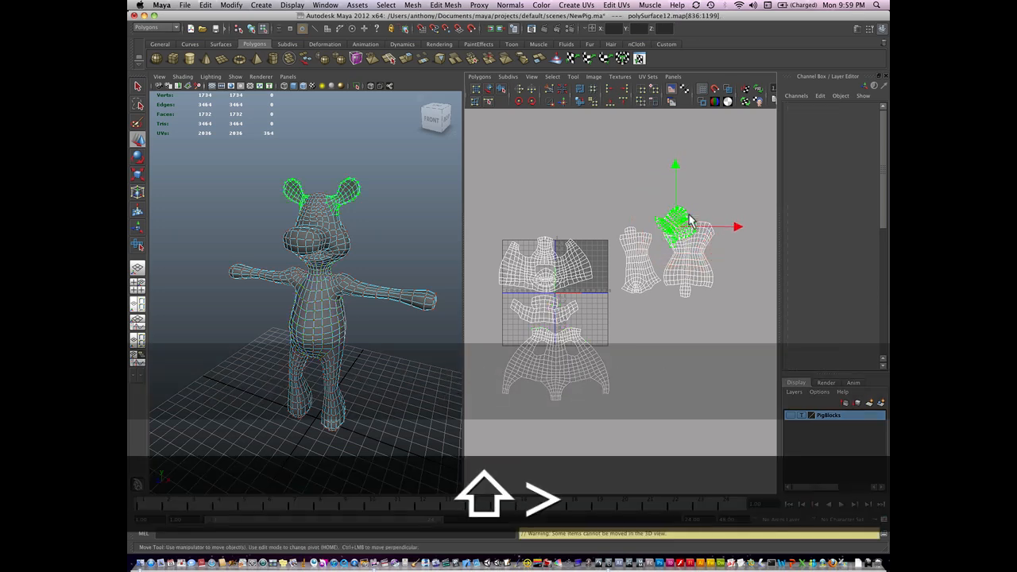
Step: Move the ear and leg shells into the square and reposition the head shell at its top
left_click_drag(691, 225, 623, 257)
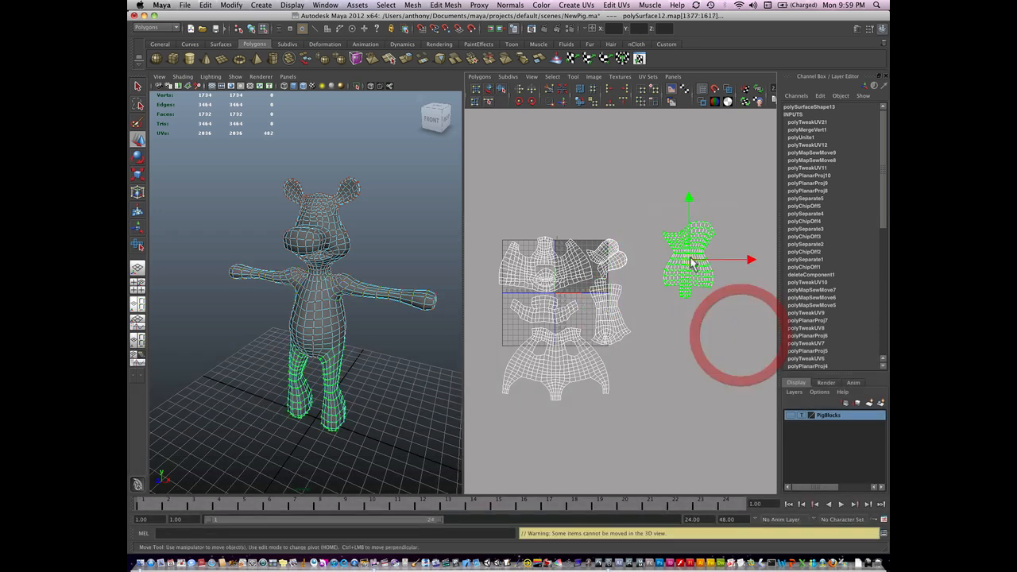
left_click_drag(691, 262, 655, 347)
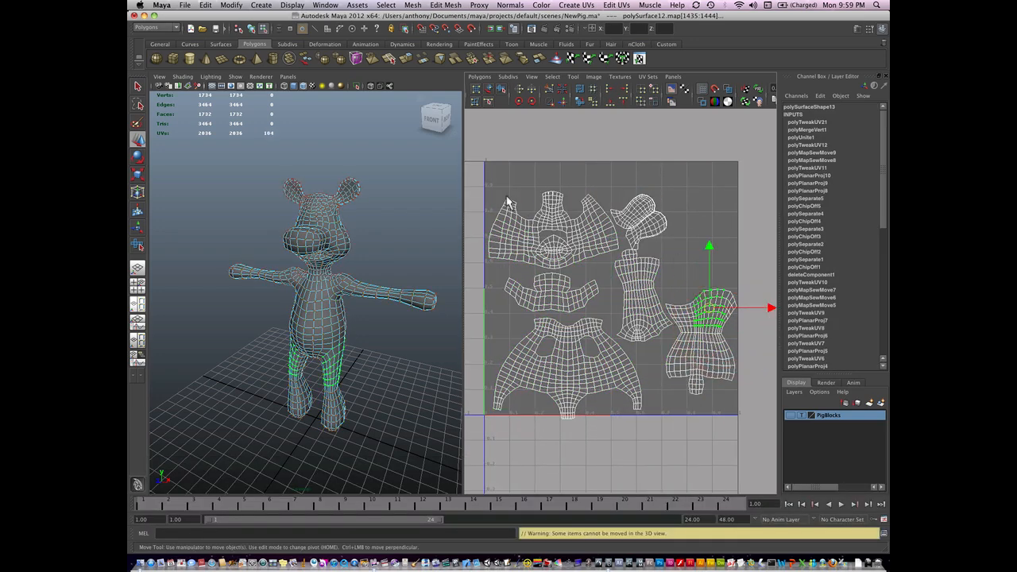
left_click(548, 230)
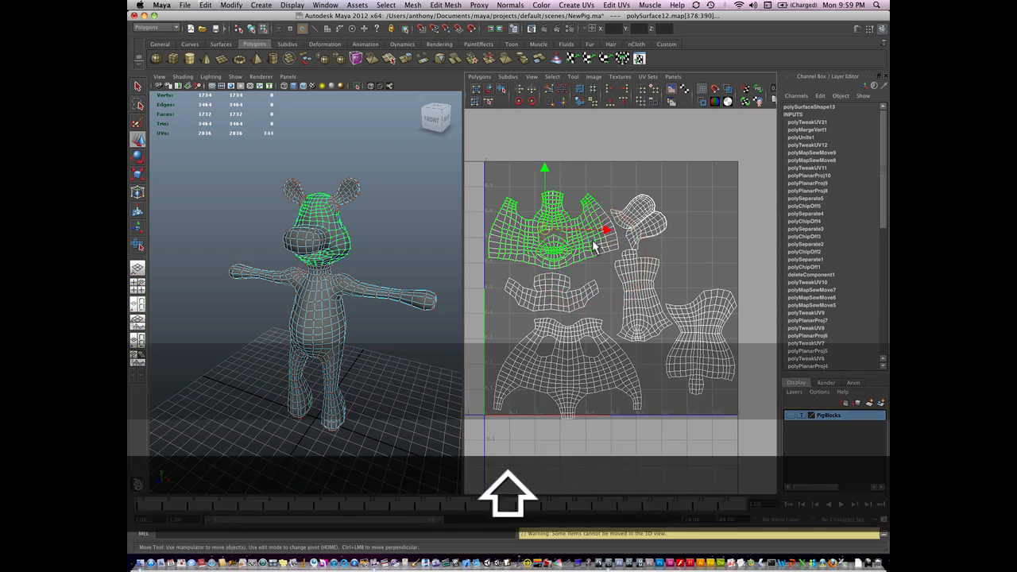
left_click_drag(585, 242, 553, 209)
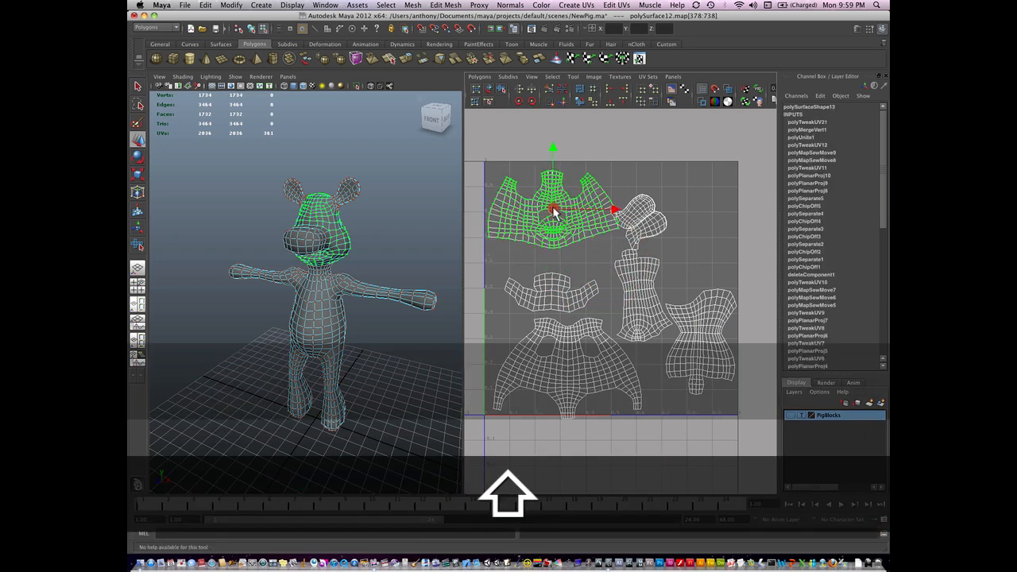